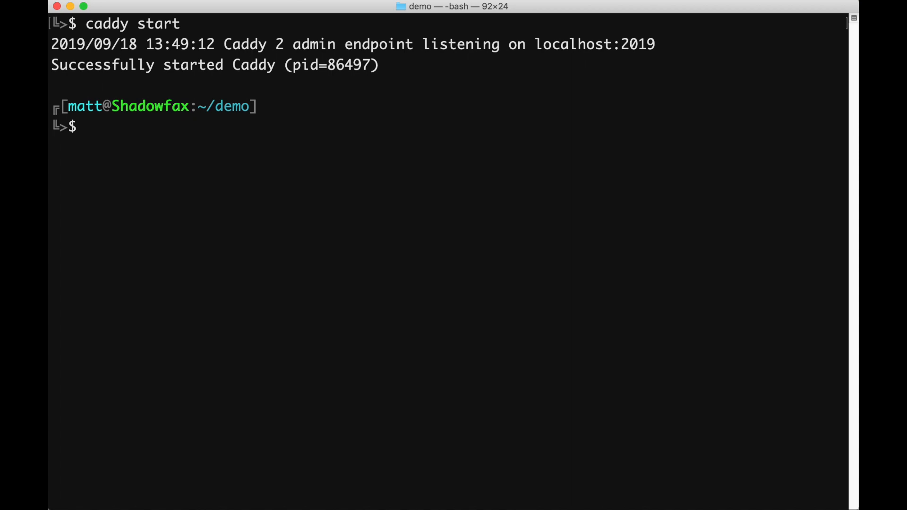
POST a file_server JSON config to localhost:2019/load so localhost:8080 serves a browsable listing.
text(curl -X POST "http://localhost:2019/load" \)
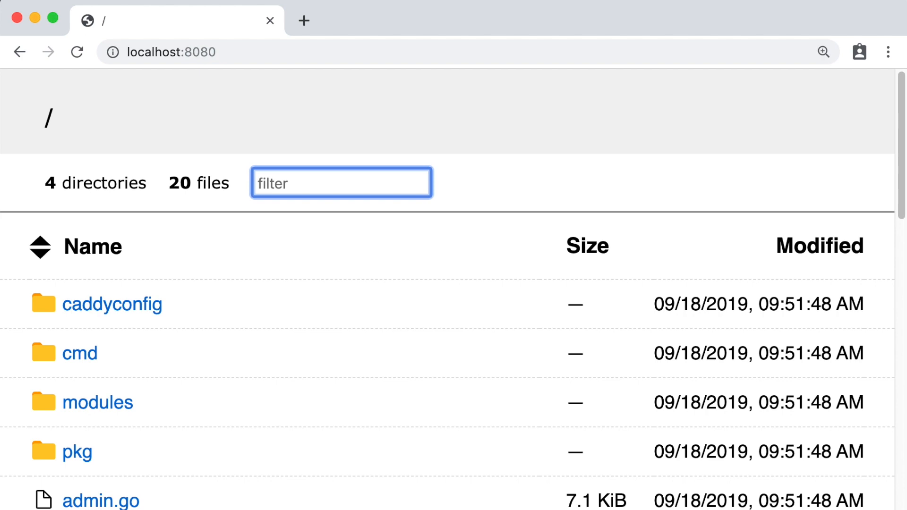
Browse into modules/caddyhttp, filter by 'templ', and enter the templates folder with its four Go files.
click(98, 402)
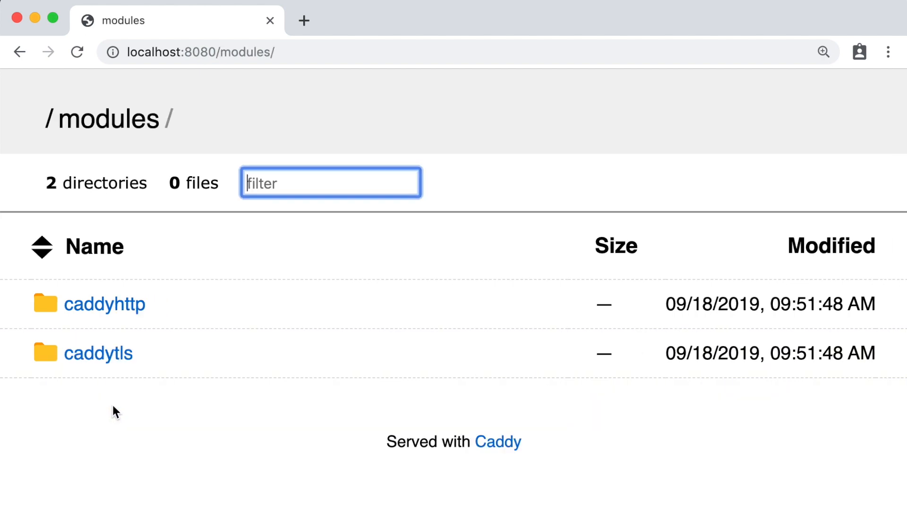
click(103, 304)
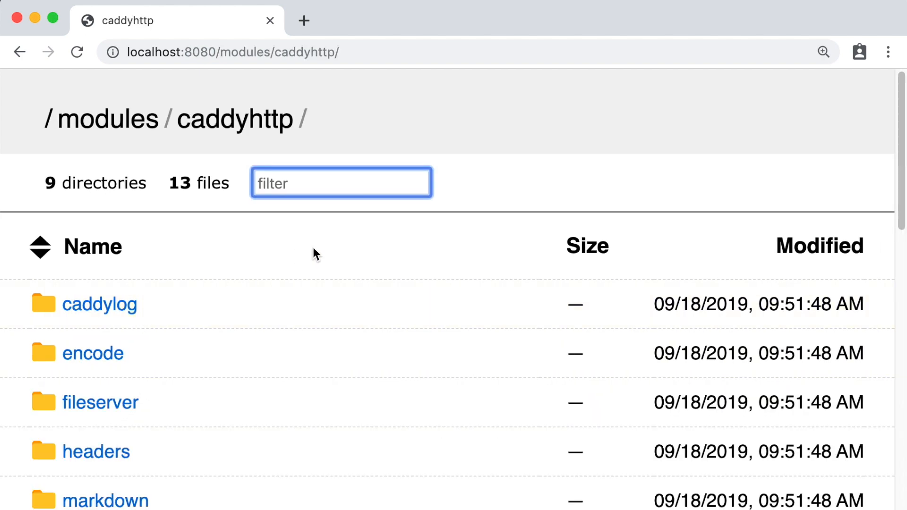
text(templ)
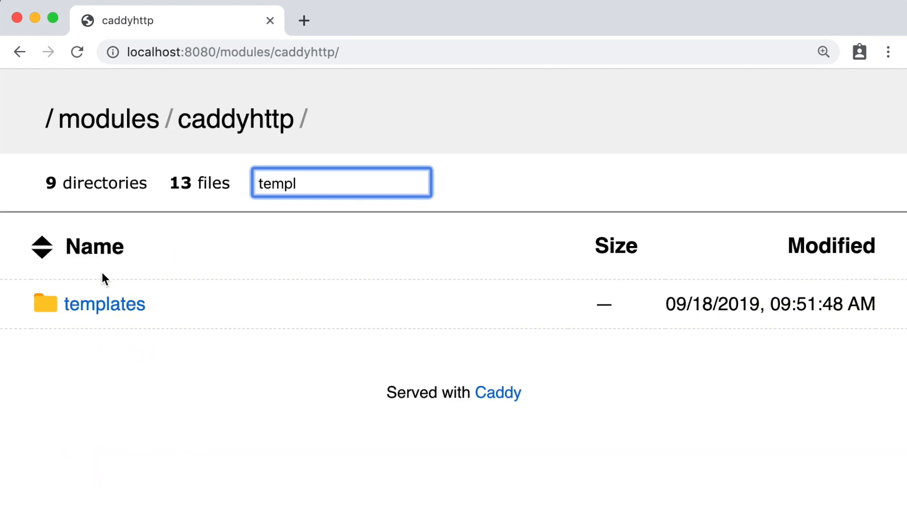
click(104, 305)
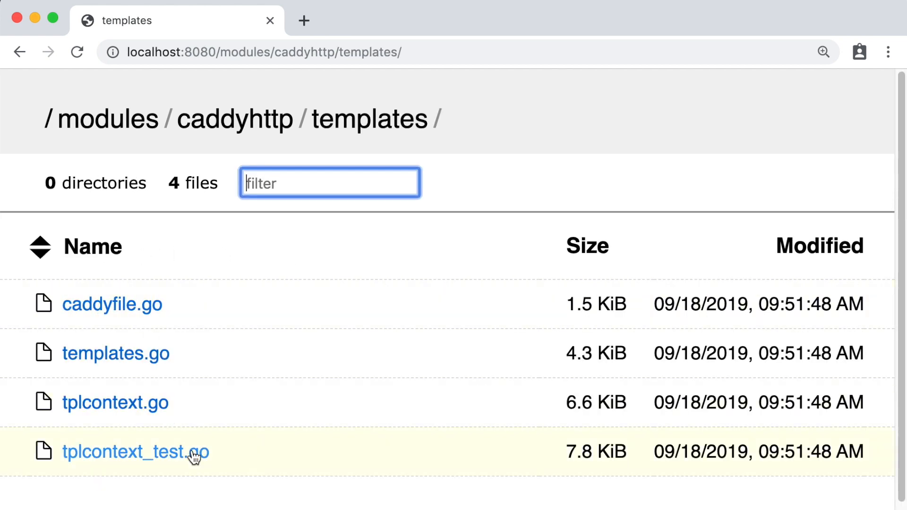